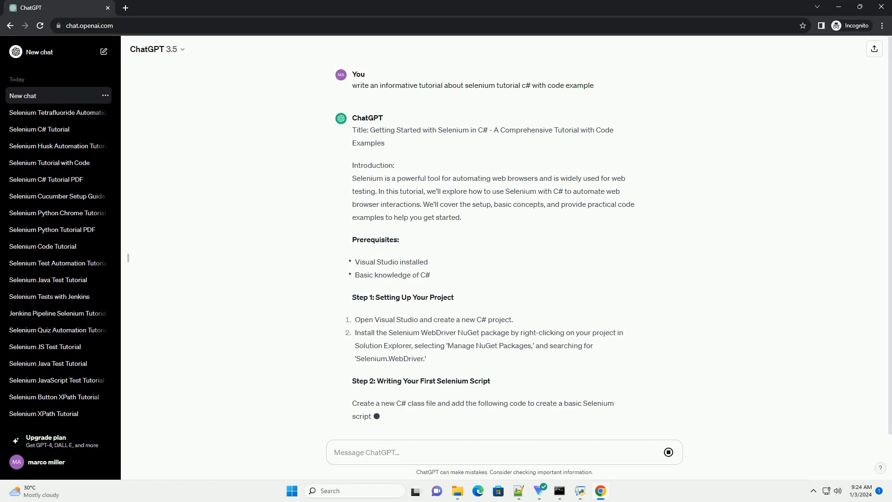
scroll(down, 3)
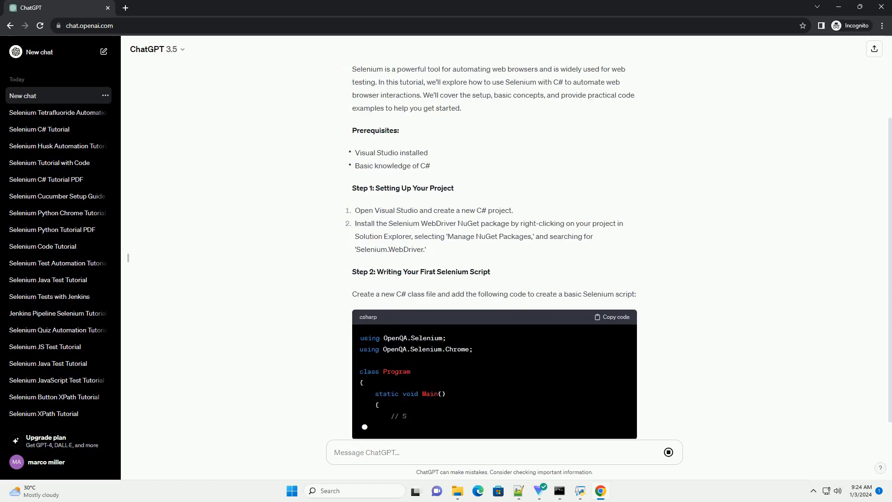
scroll(down, 3)
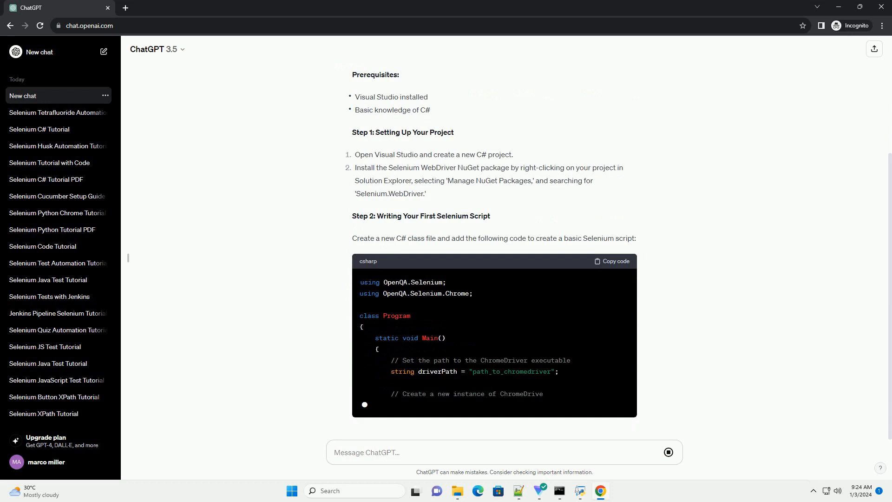
scroll(down, 3)
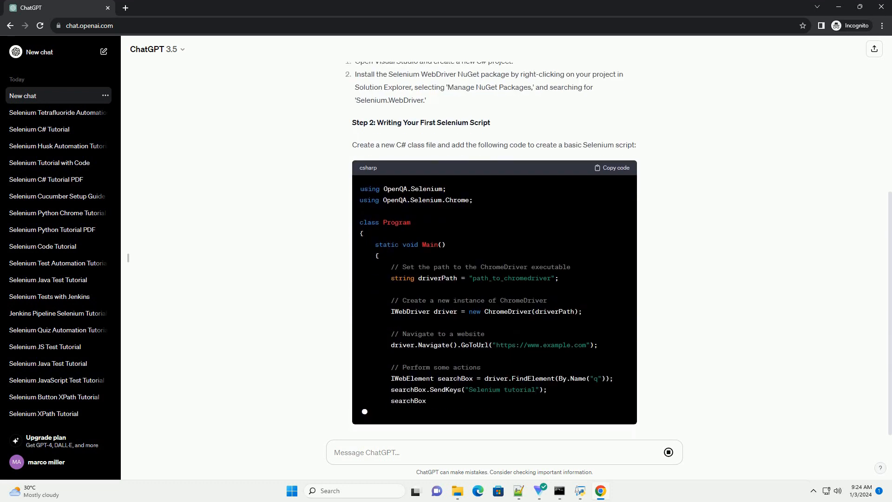
scroll(down, 3)
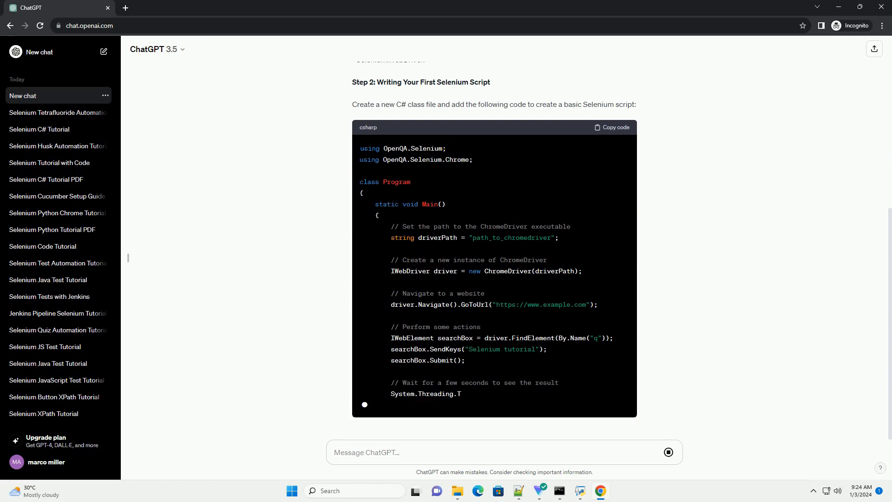
scroll(down, 3)
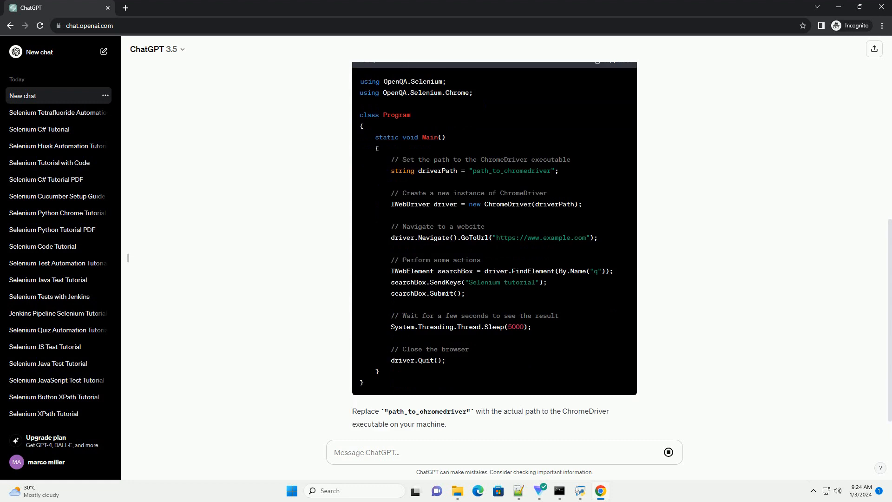
scroll(down, 3)
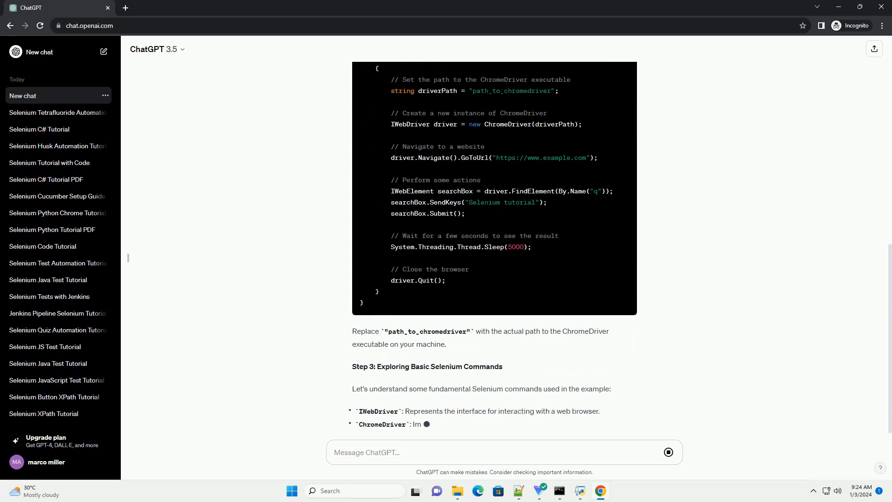
scroll(down, 3)
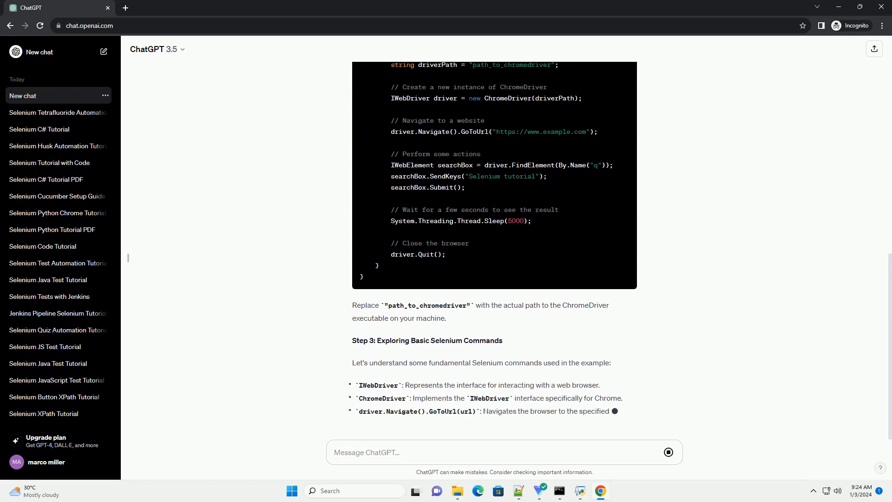
scroll(down, 3)
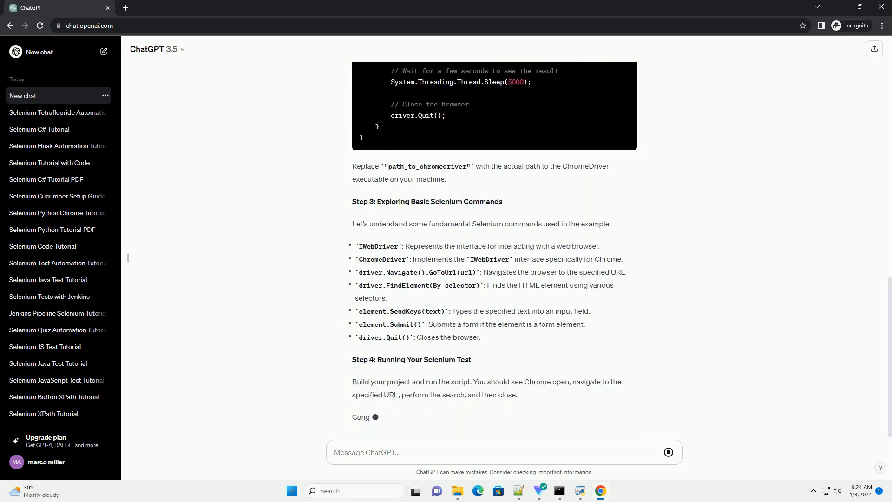
scroll(down, 3)
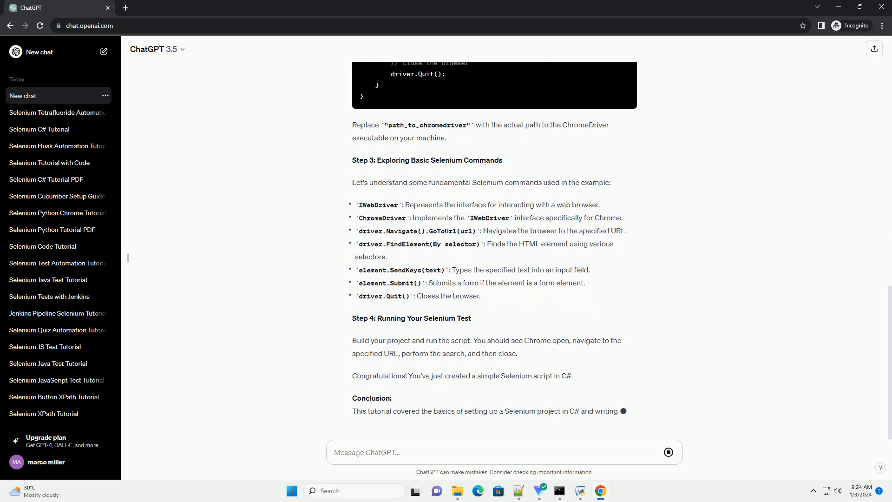